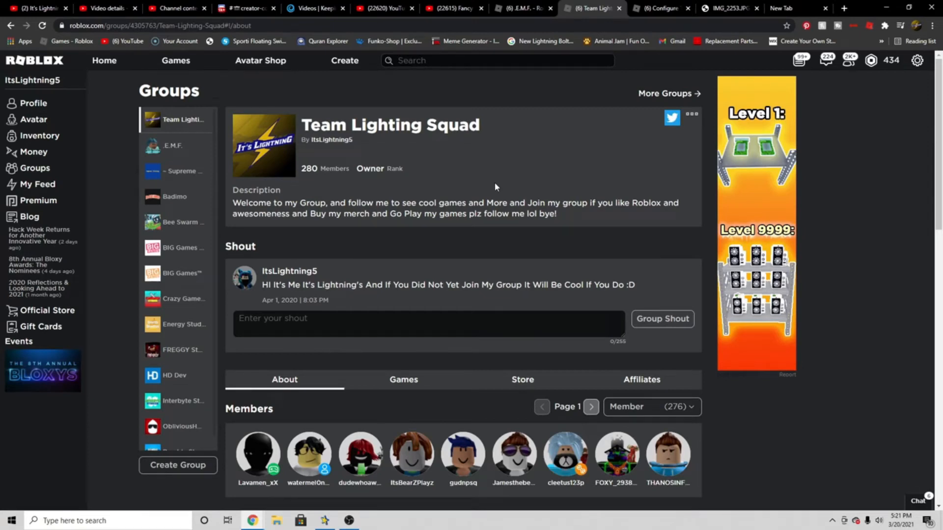
{"action": "mouse_move", "coordinate": [521, 192]}
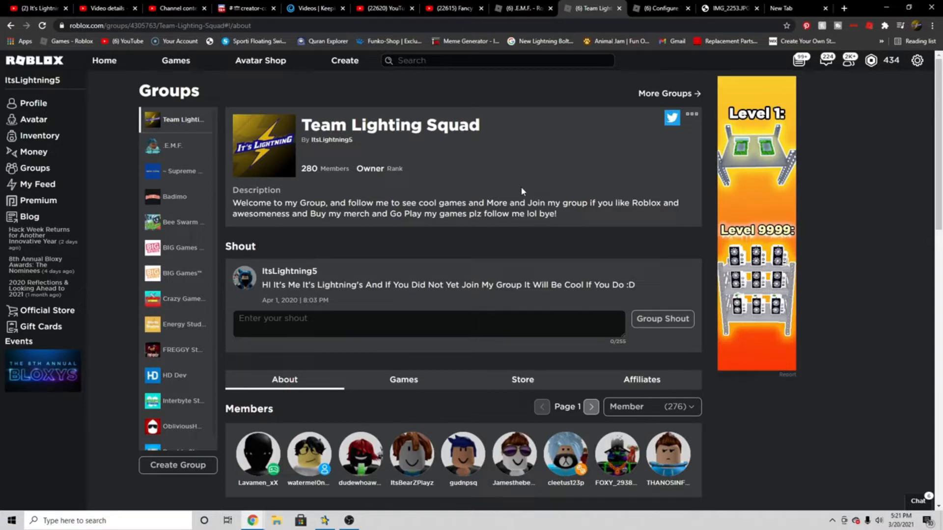
{"action": "mouse_move", "coordinate": [529, 170]}
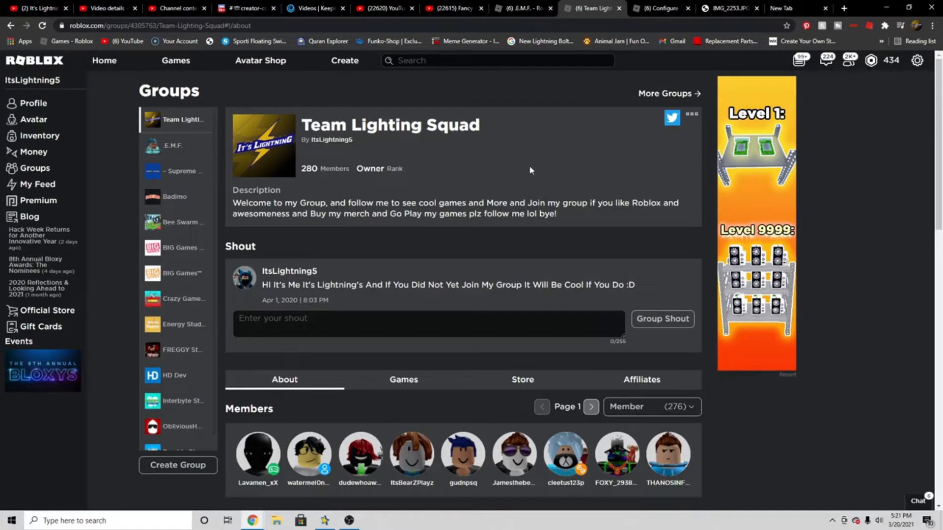
- Check the saved YouTube comment screenshot, then return to the Team Lighting Squad group page
{"action": "left_click", "coordinate": [658, 9]}
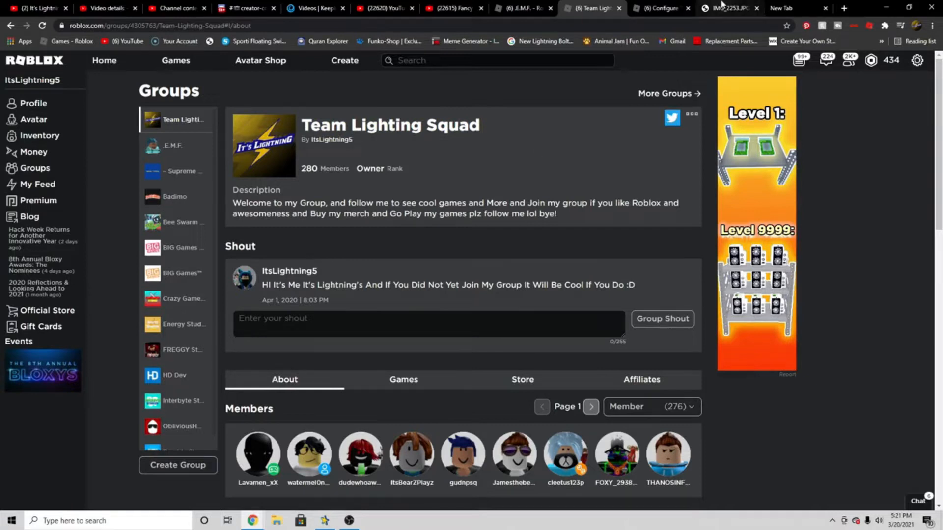
{"action": "left_click", "coordinate": [727, 8]}
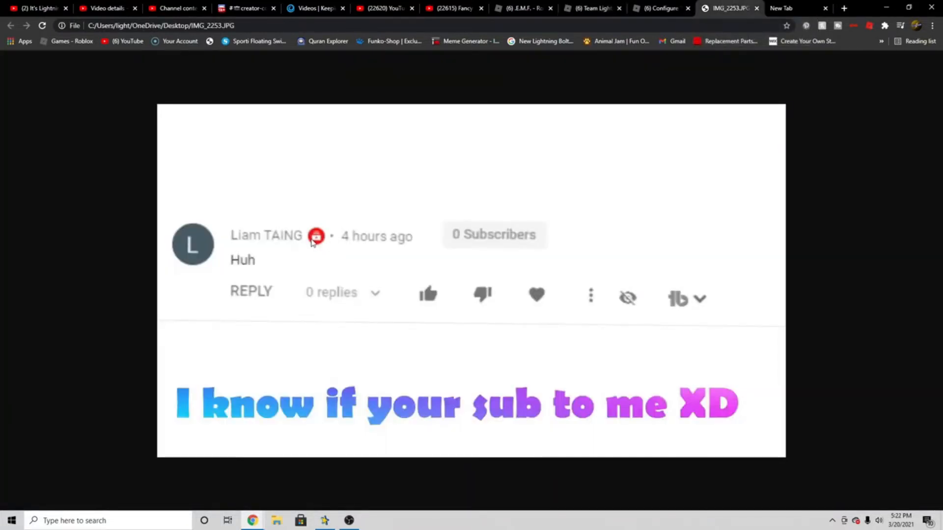
{"action": "mouse_move", "coordinate": [318, 244]}
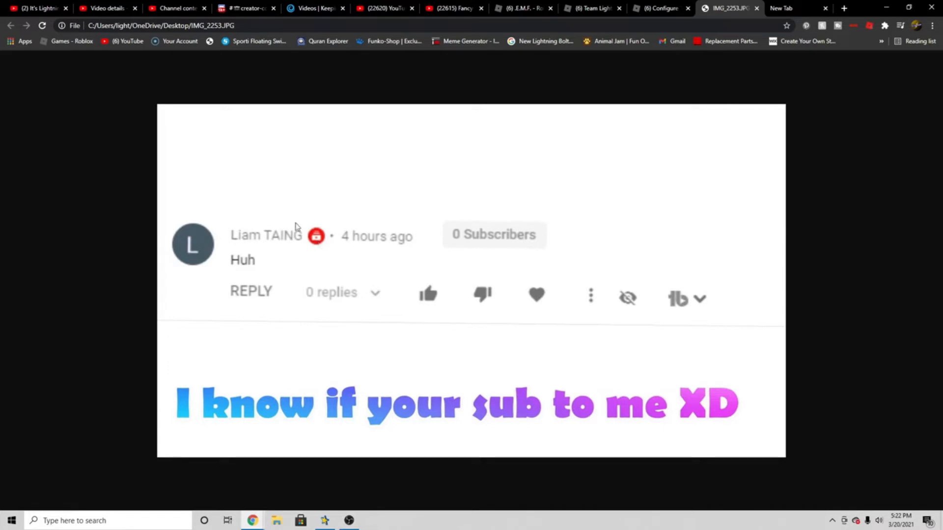
{"action": "mouse_move", "coordinate": [352, 250]}
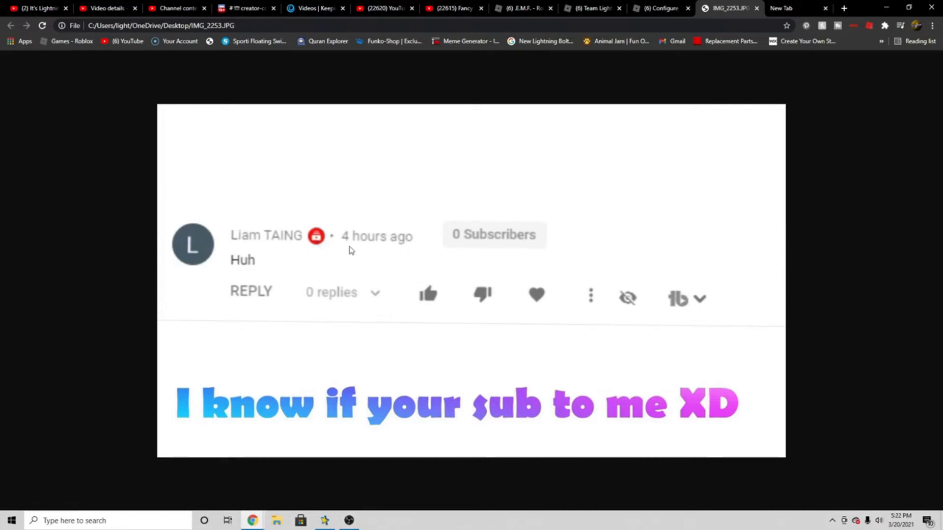
{"action": "mouse_move", "coordinate": [345, 187]}
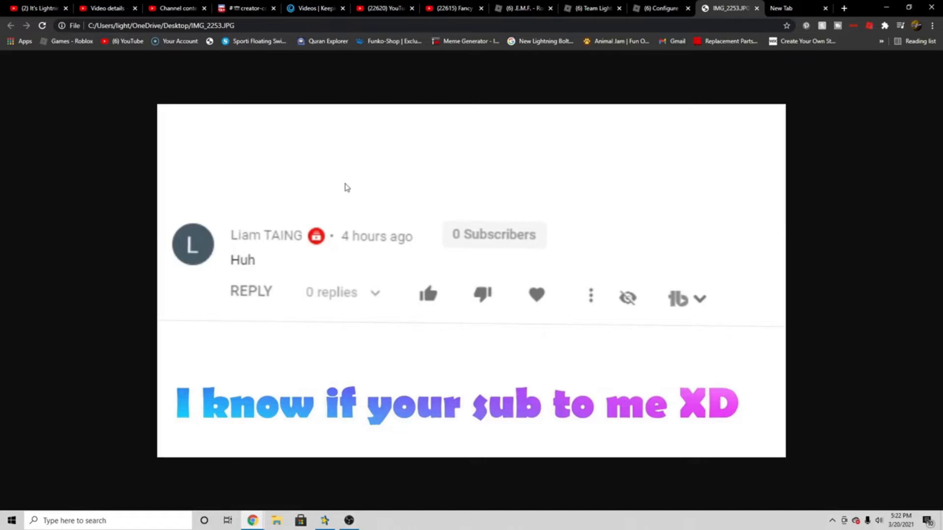
{"action": "mouse_move", "coordinate": [300, 237]}
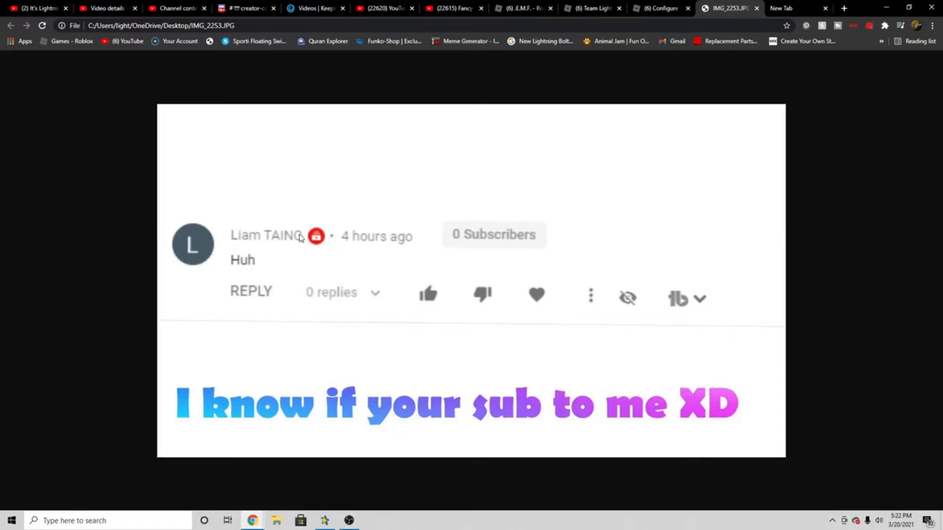
{"action": "mouse_move", "coordinate": [319, 221]}
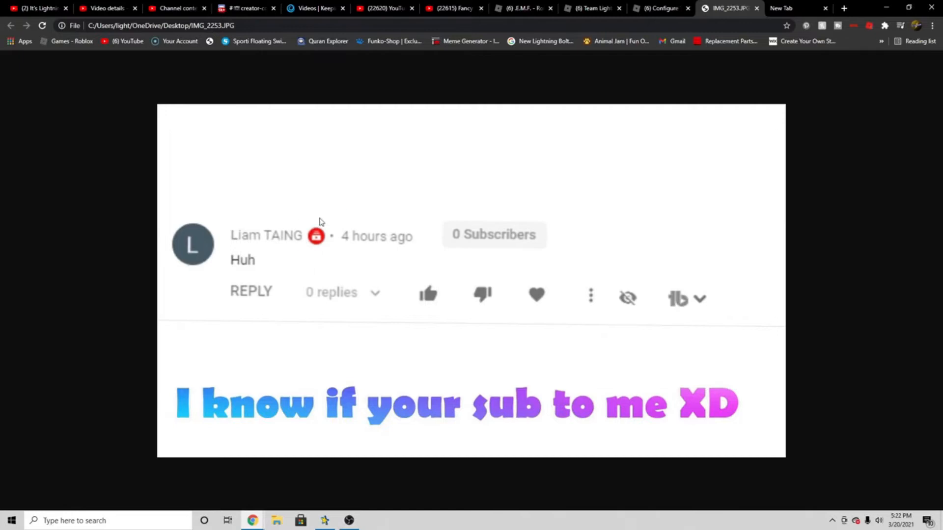
{"action": "mouse_move", "coordinate": [340, 240]}
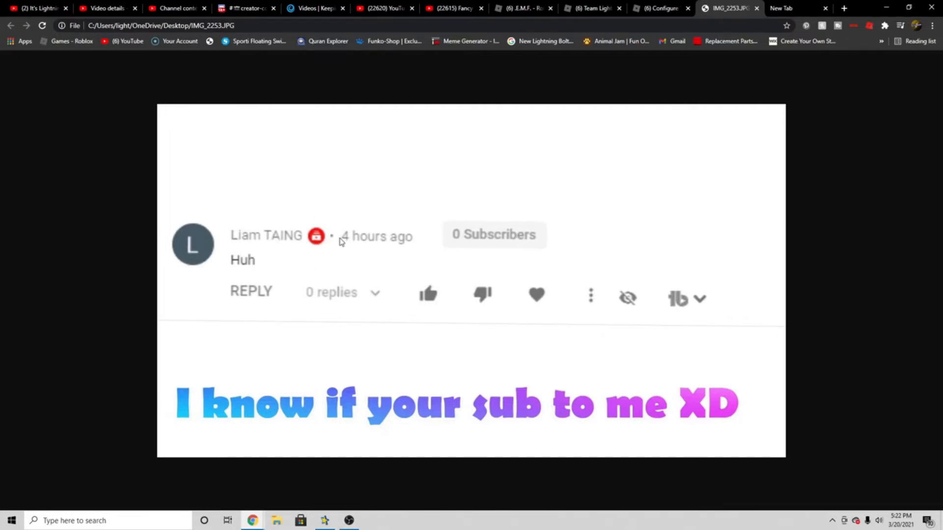
{"action": "left_click", "coordinate": [659, 7]}
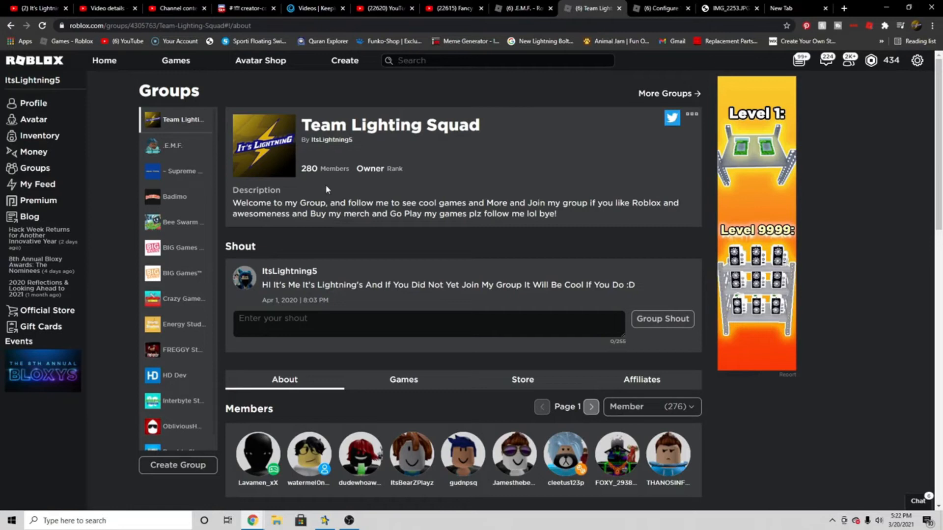
{"action": "mouse_move", "coordinate": [419, 144]}
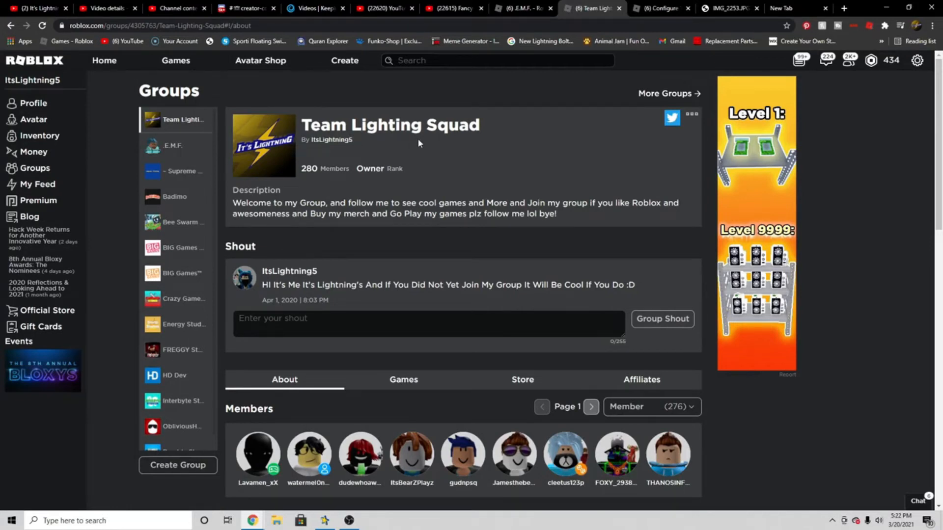
{"action": "scroll", "scroll_direction": "down", "scroll_amount": 3}
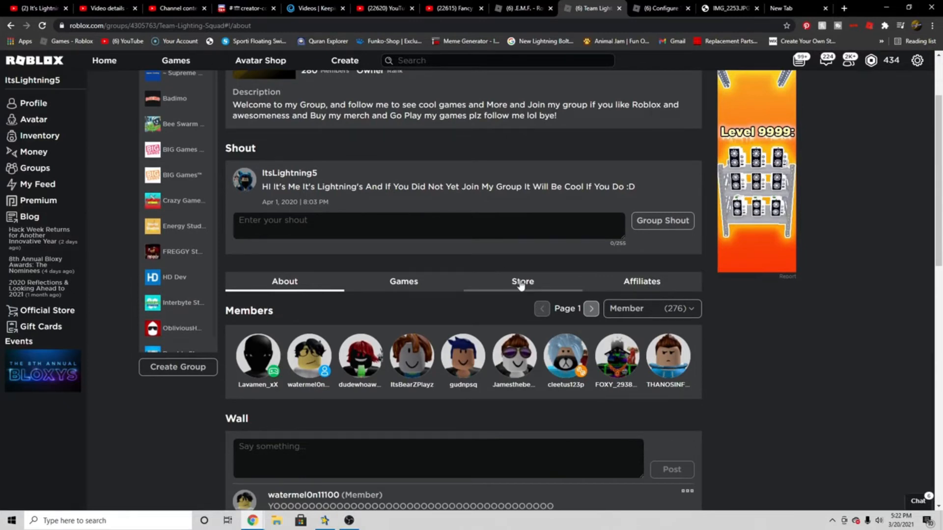
- Show the group's Store tab listing donation shirts and Lightning hoodies with prices
{"action": "left_click", "coordinate": [520, 281]}
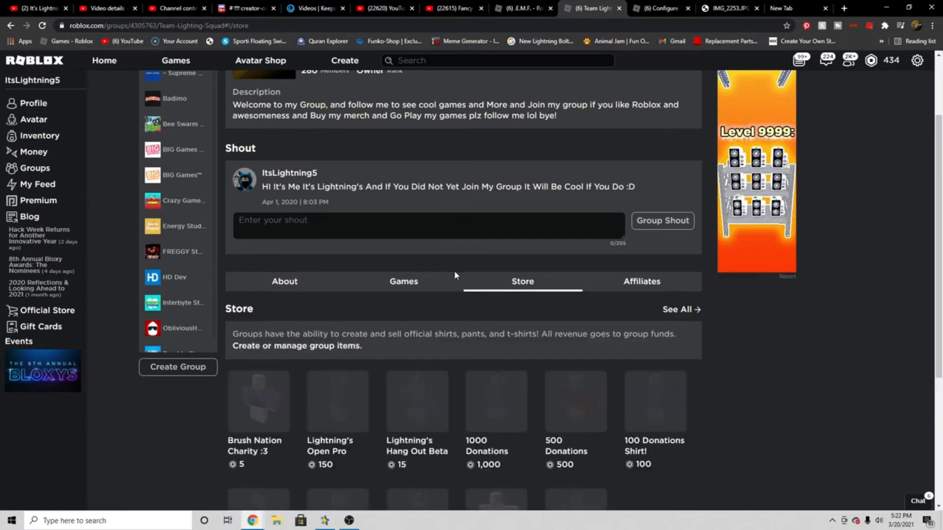
{"action": "scroll", "scroll_direction": "down", "scroll_amount": 3}
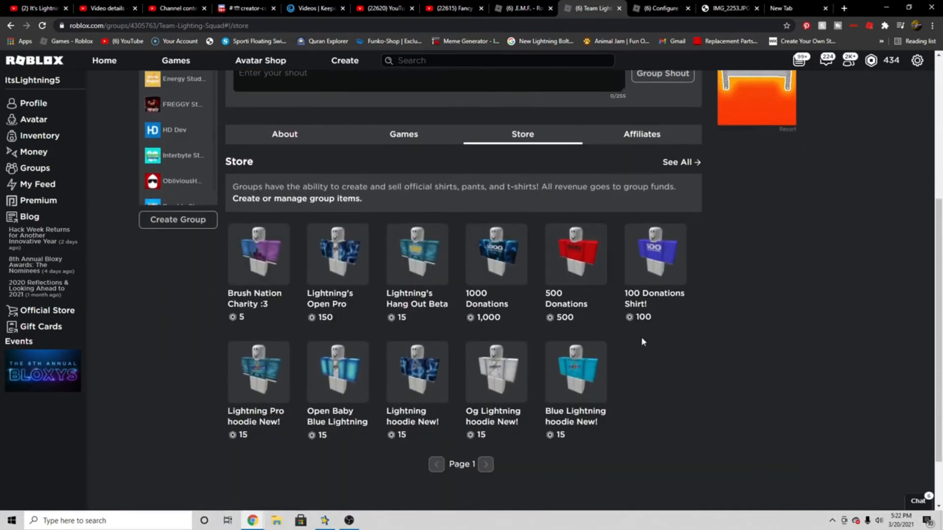
{"action": "left_click", "coordinate": [337, 253]}
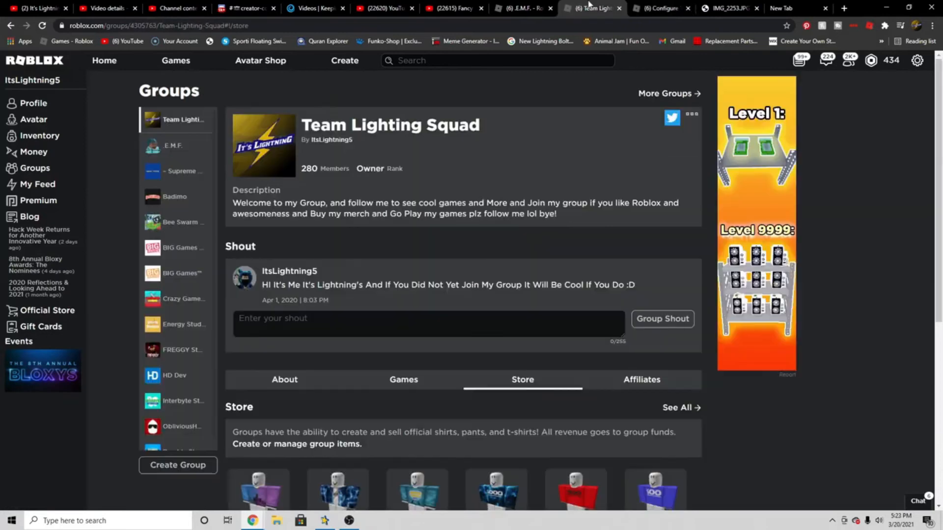
{"action": "scroll", "scroll_direction": "down", "scroll_amount": 3}
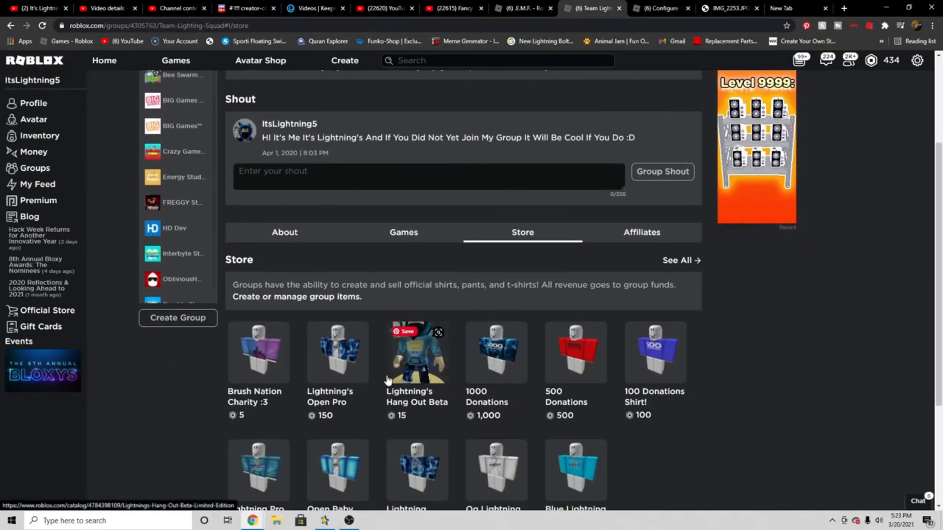
{"action": "mouse_move", "coordinate": [413, 362]}
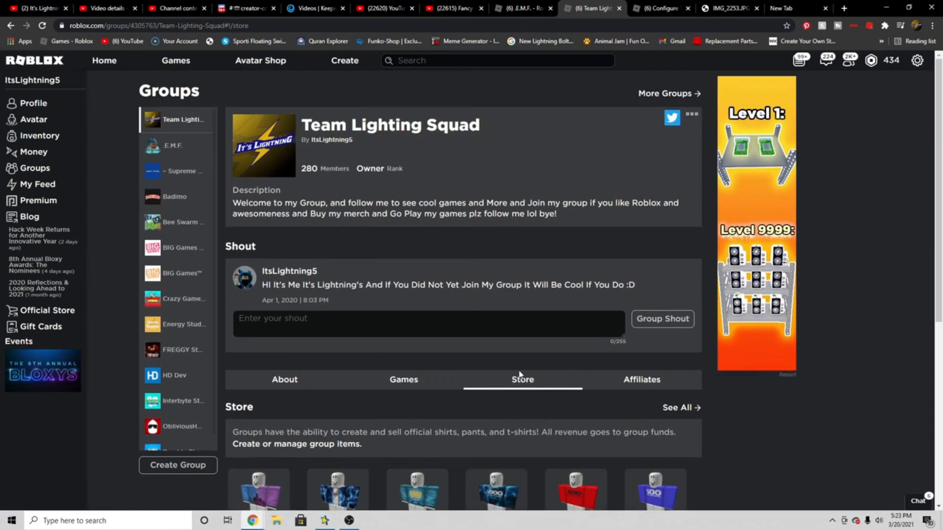
{"action": "mouse_move", "coordinate": [520, 374]}
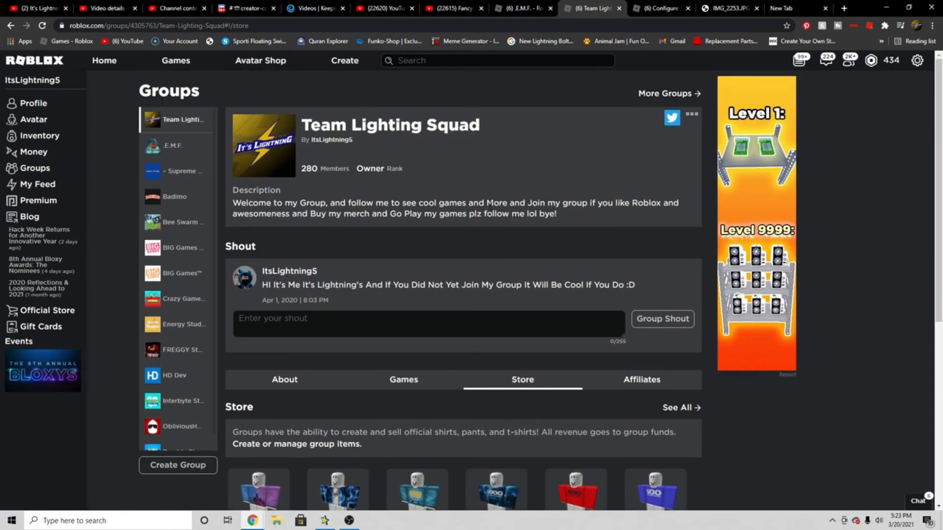
{"action": "mouse_move", "coordinate": [660, 170]}
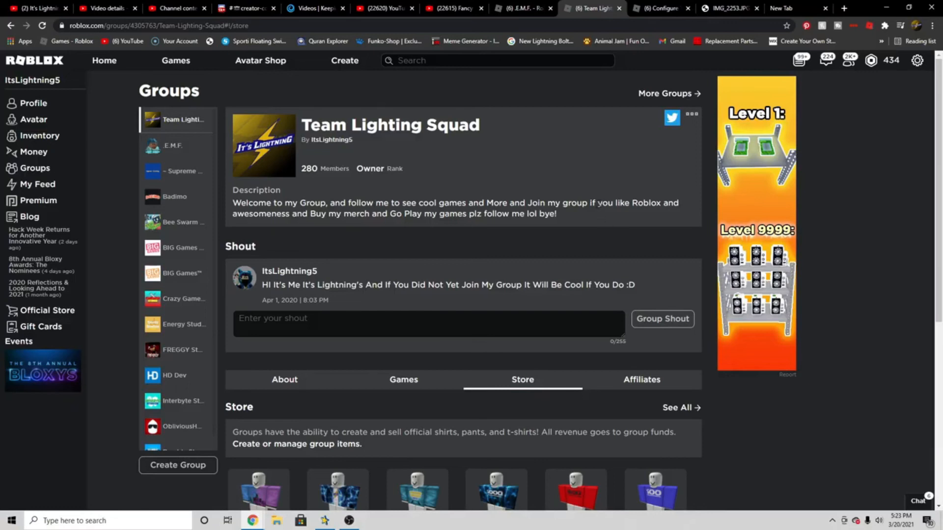
{"action": "mouse_move", "coordinate": [601, 266]}
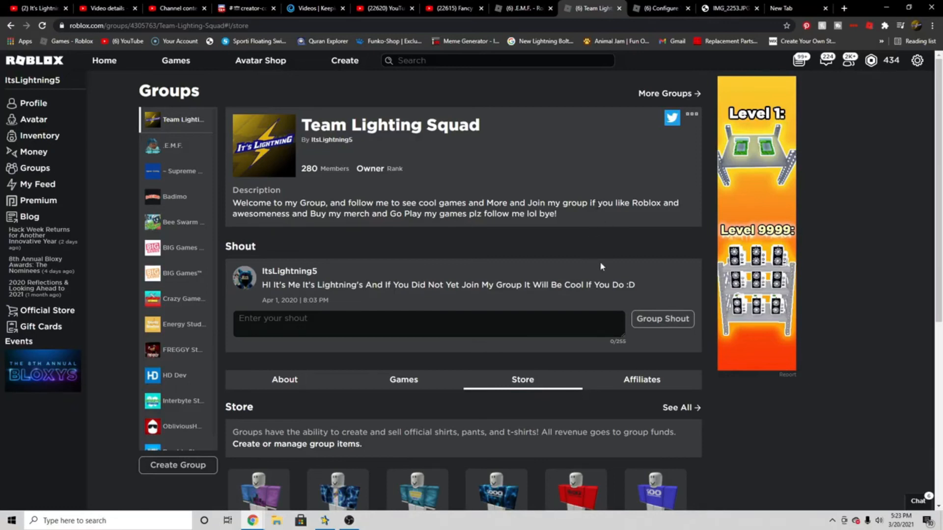
{"action": "mouse_move", "coordinate": [624, 185]}
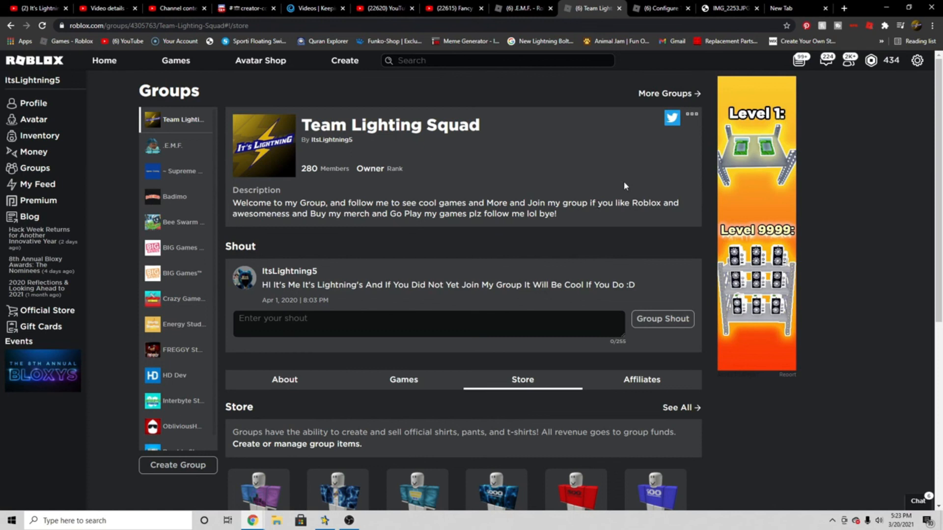